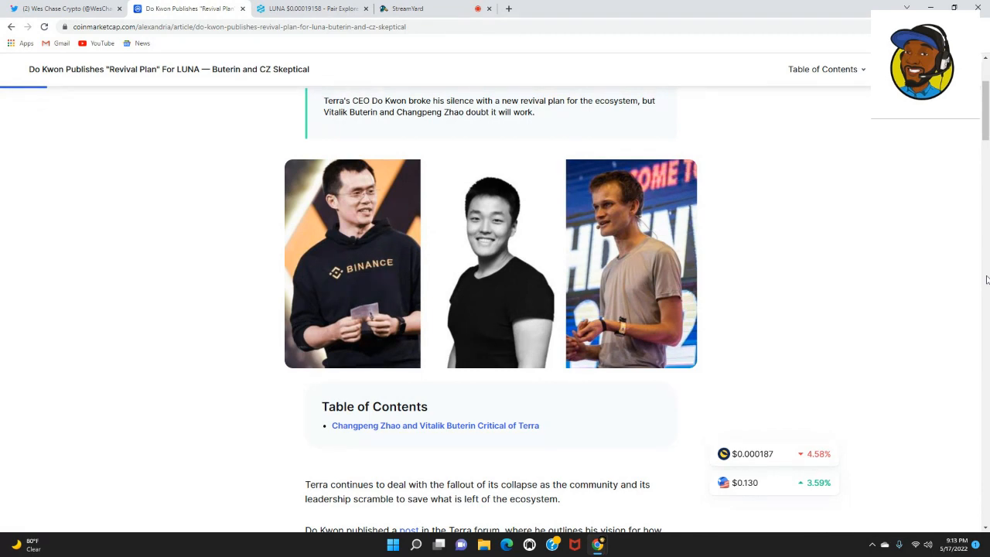
Scroll the article past the token distribution bullets to the Zhao and Buterin criticism heading
scroll("down", 3)
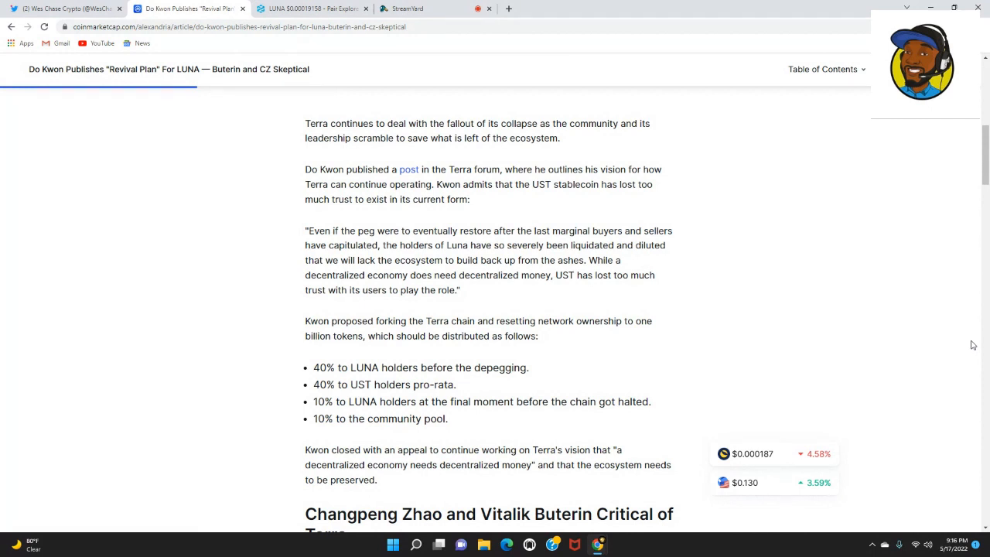
scroll("down", 3)
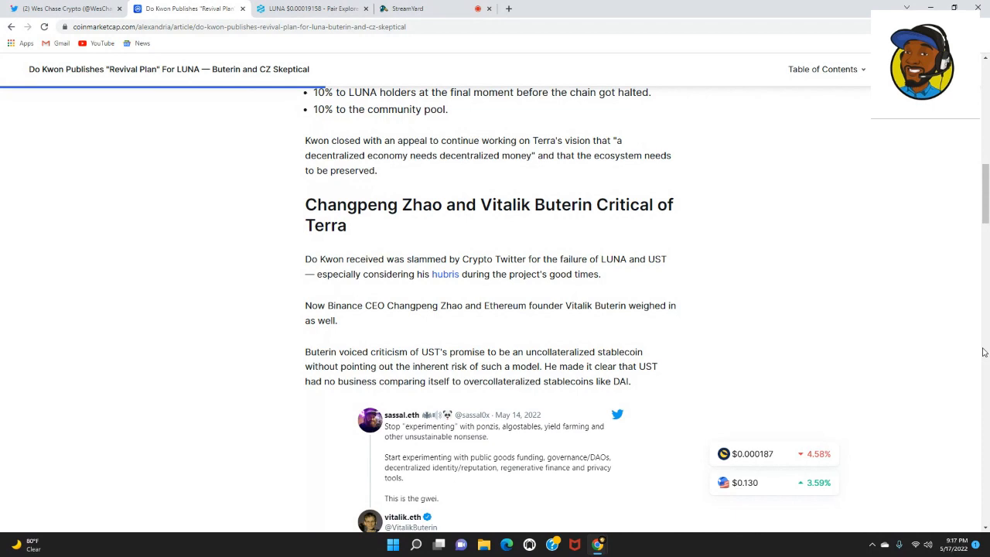
Scroll past Buterin's tweets on smaller holders to the CZ paragraph about Binance's unsold LUNA
scroll("down", 3)
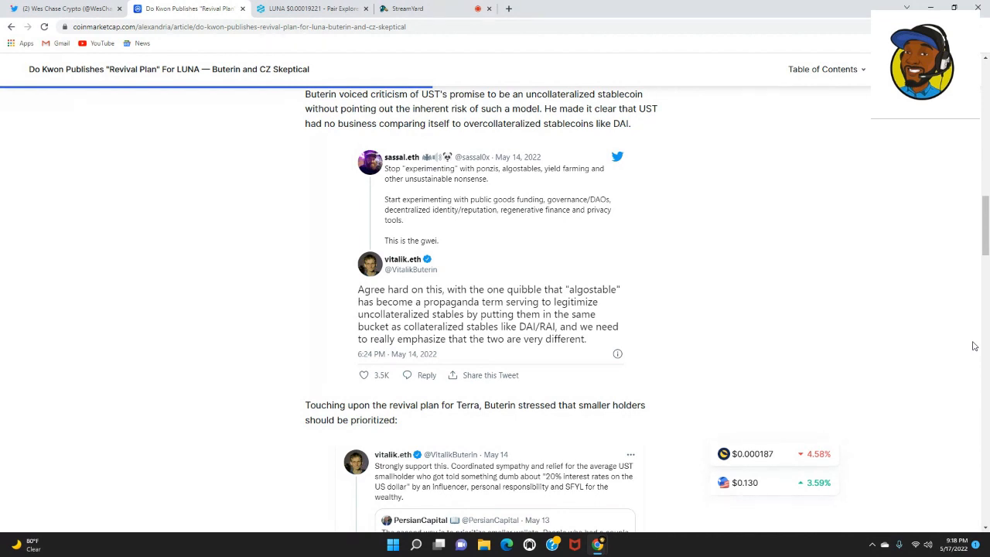
scroll("down", 3)
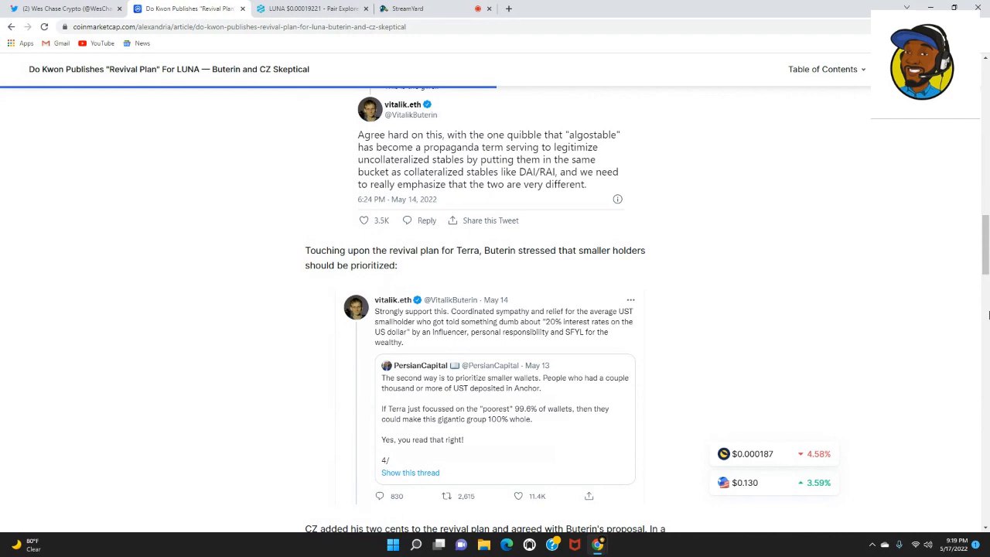
scroll("down", 3)
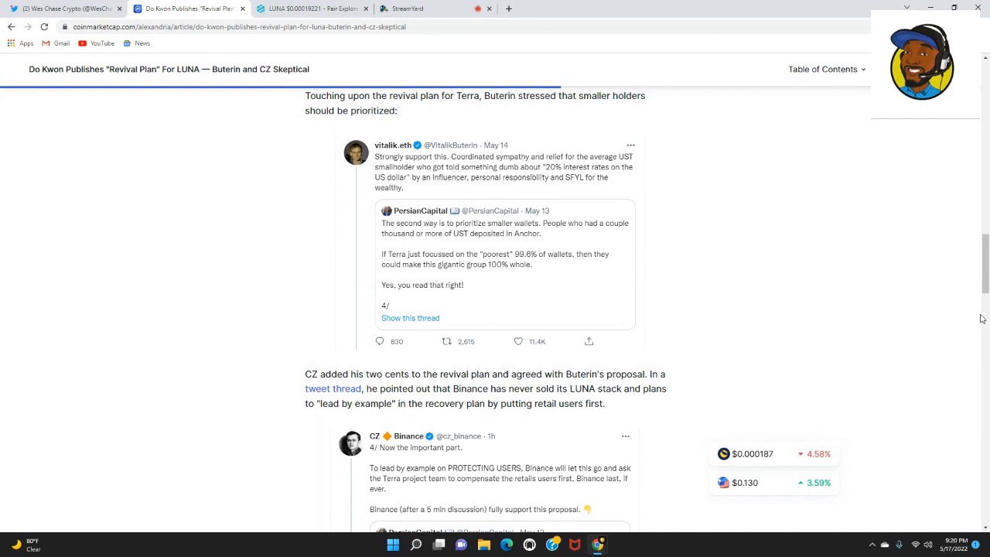
Scroll to the article's conclusion, disclaimer and Related Articles, then switch to the DEXTools tab
scroll("down", 3)
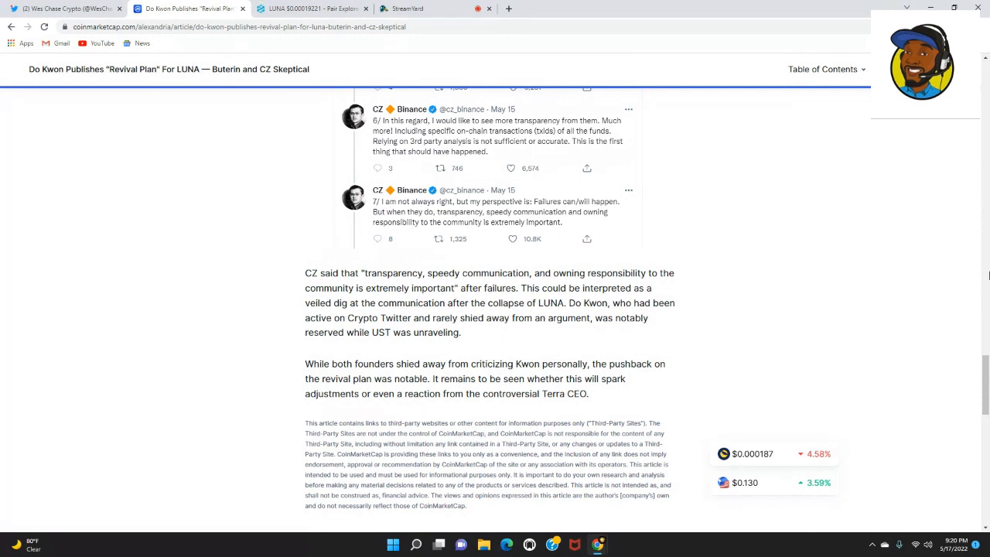
scroll("down", 3)
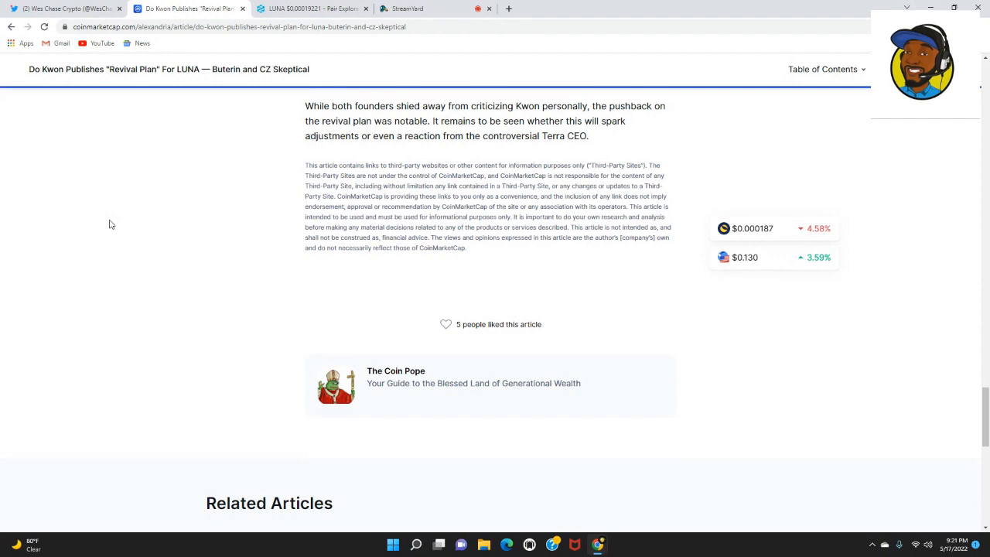
left_click(310, 9)
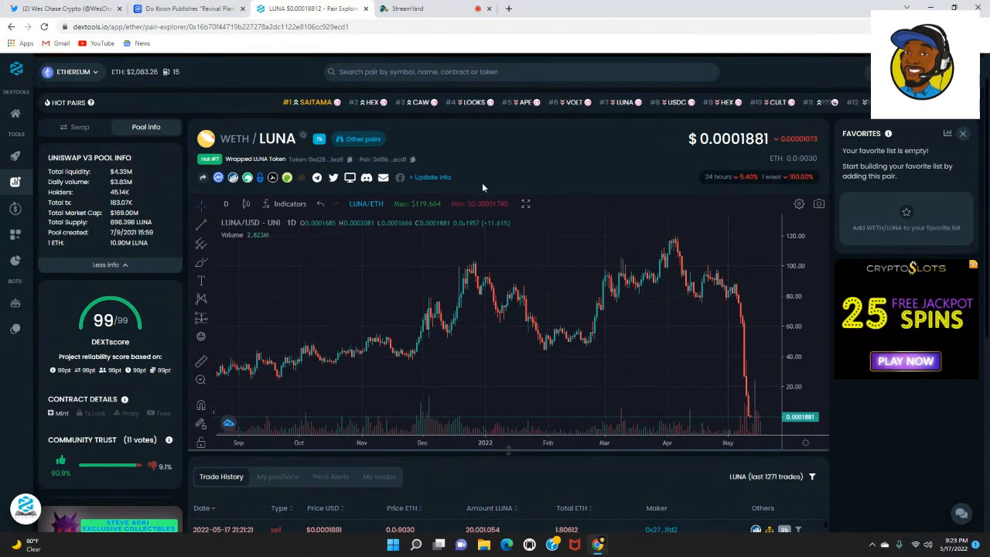
Scroll the WETH/LUNA pair page so the price chart and Trade History table are visible
scroll("down", 3)
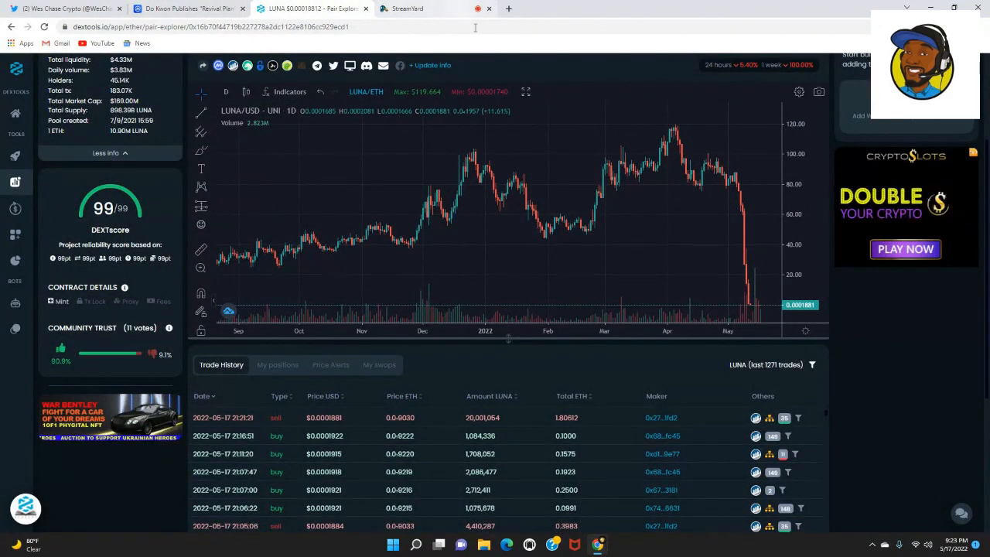
mouse_move(560, 167)
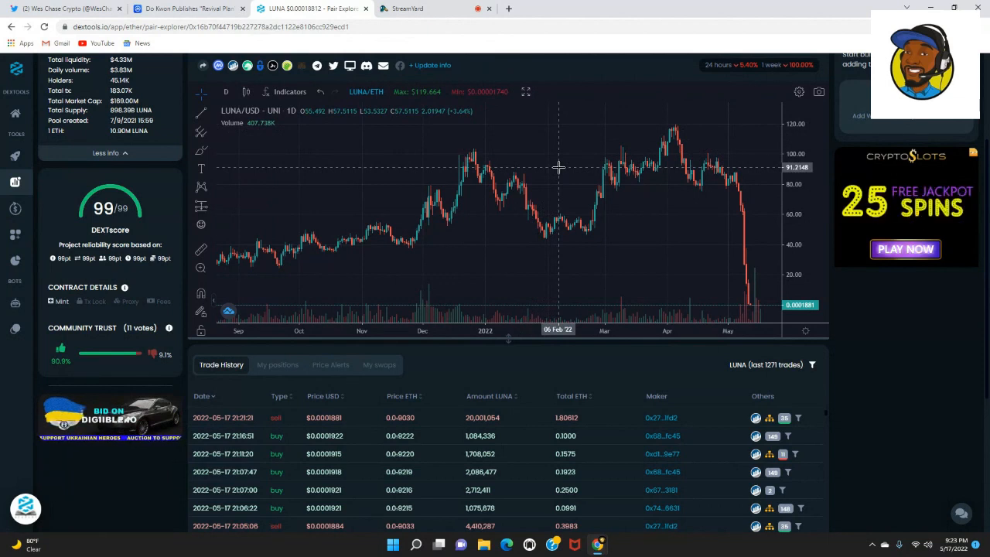